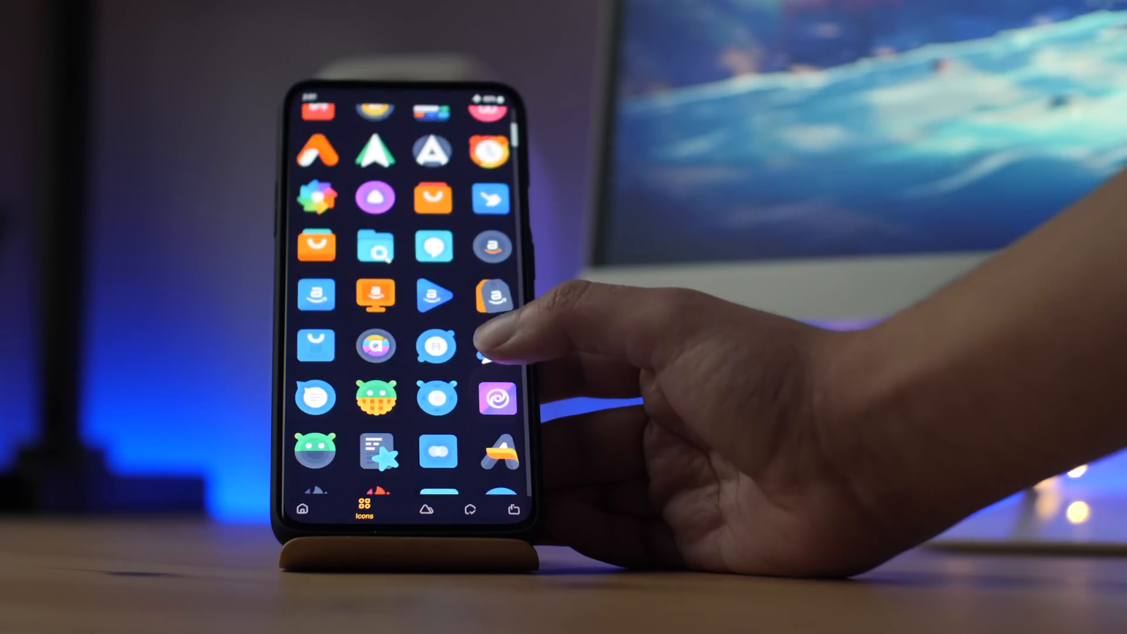
Step: Scroll through the Gladian icon grid before moving to its wallpapers
{"action": "scroll", "scroll_direction": "down", "scroll_amount": 3}
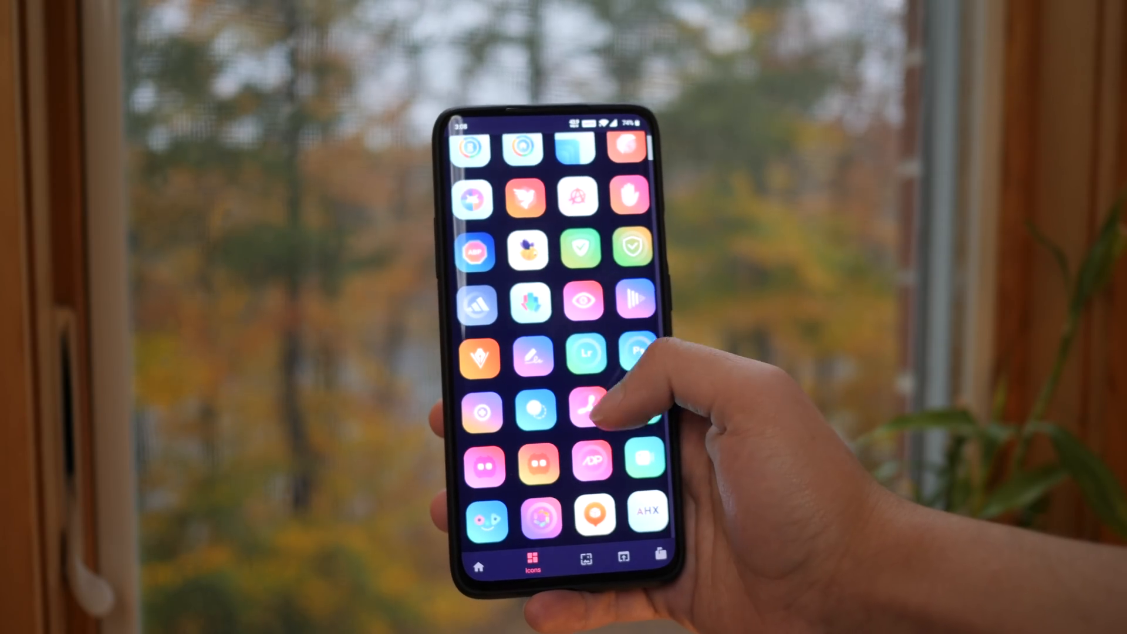
{"action": "scroll", "scroll_direction": "down", "scroll_amount": 3}
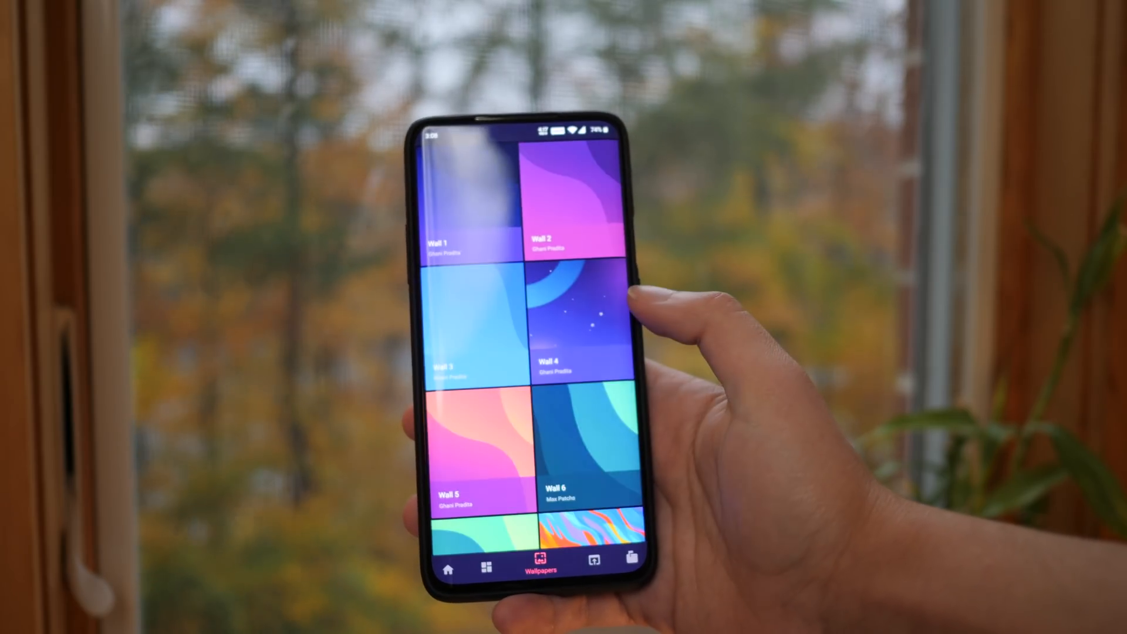
{"action": "scroll", "scroll_direction": "down", "scroll_amount": 3}
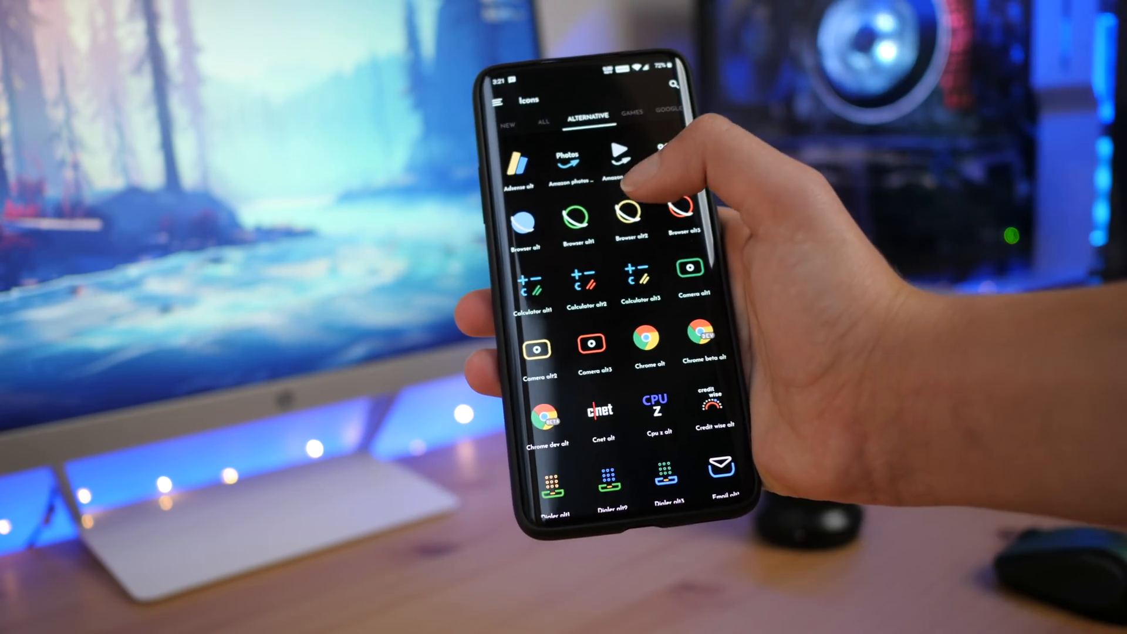
Step: Scroll the ALTERNATIVE icon list past Browser alt and Calculator alt
{"action": "scroll", "scroll_direction": "down", "scroll_amount": 3}
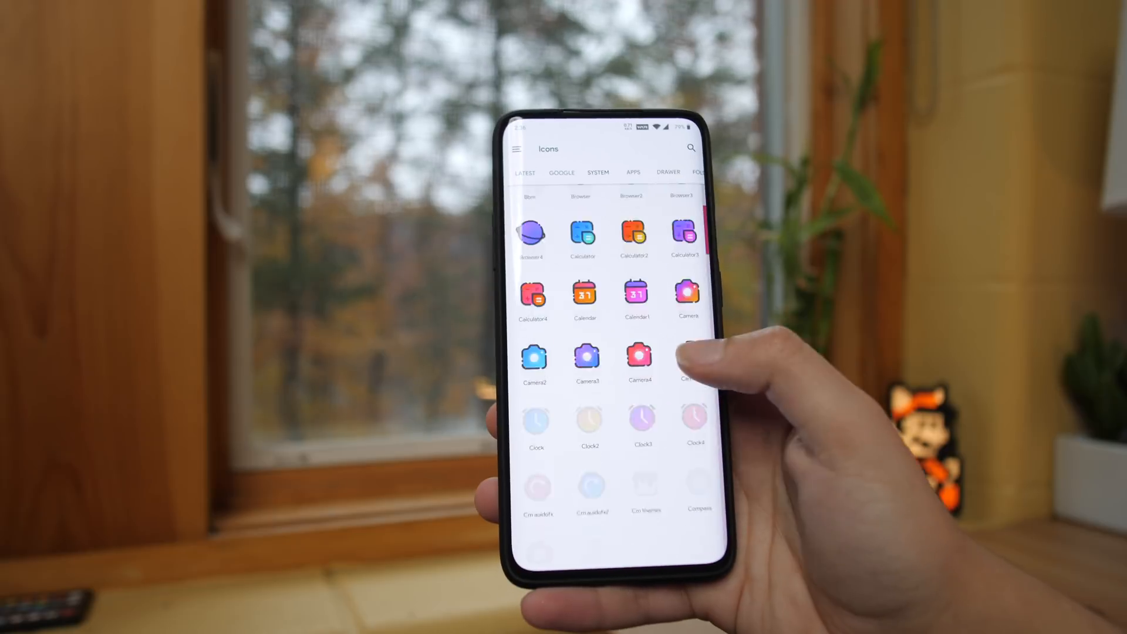
{"action": "scroll", "scroll_direction": "down", "scroll_amount": 3}
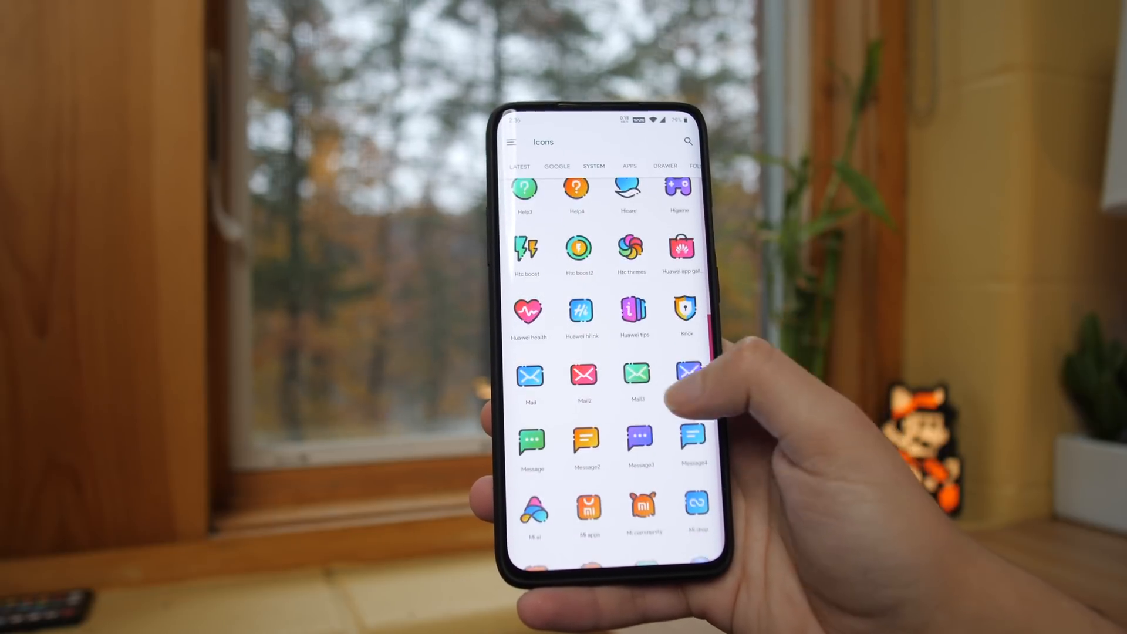
{"action": "left_click", "coordinate": [609, 166]}
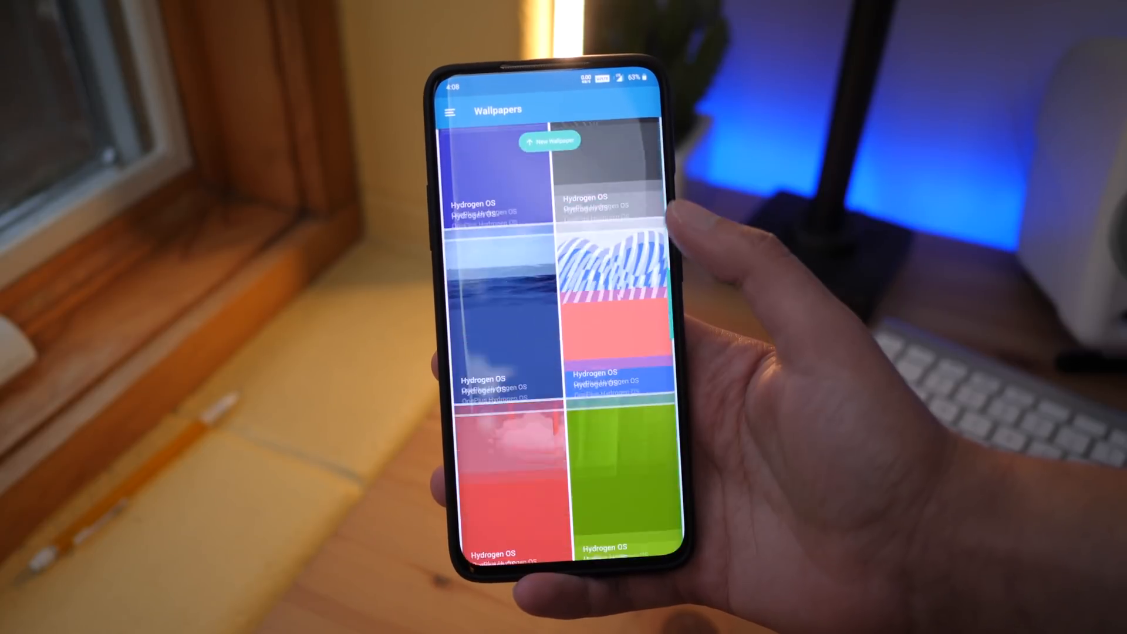
Step: Scroll O3's wallpaper grid and preview Blur Mountain full screen
{"action": "scroll", "scroll_direction": "down", "scroll_amount": 3}
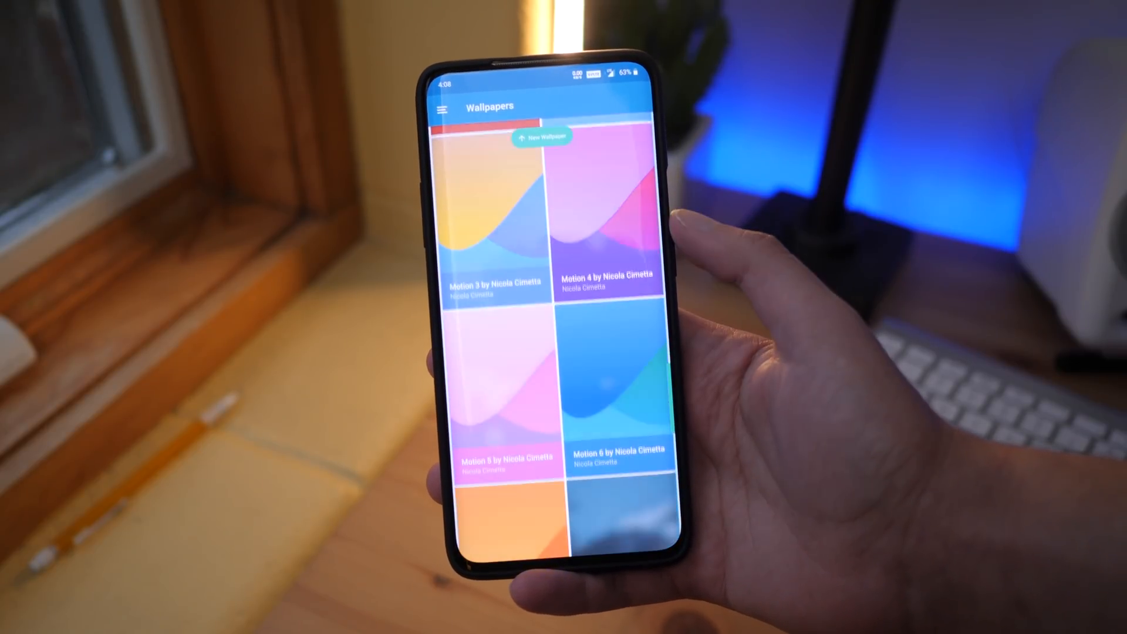
{"action": "scroll", "scroll_direction": "down", "scroll_amount": 3}
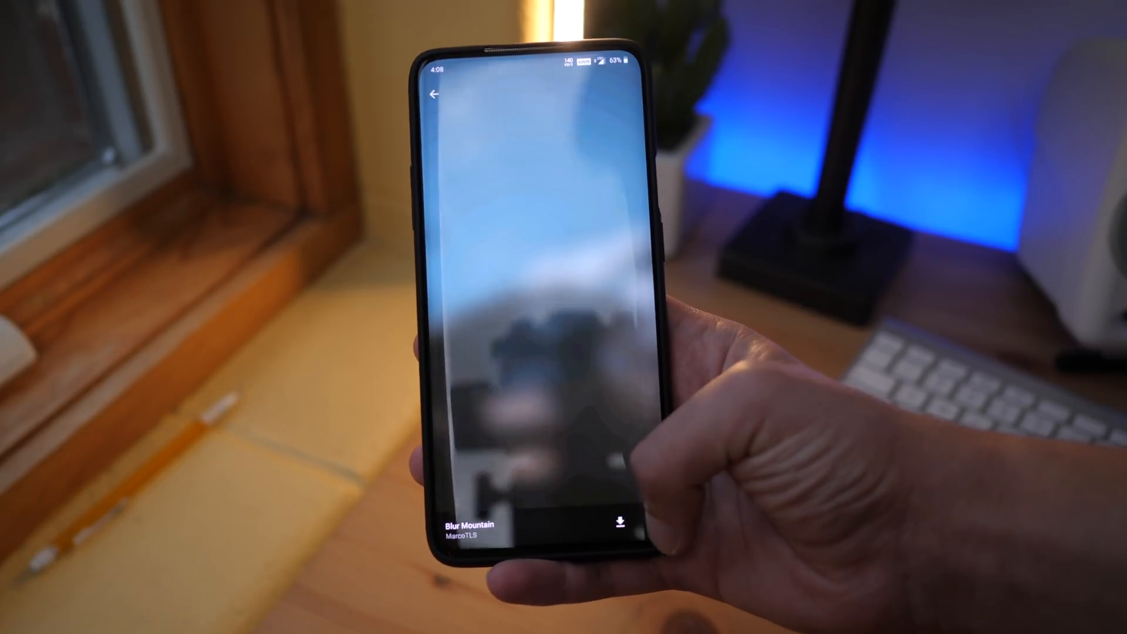
{"action": "left_click", "coordinate": [622, 525]}
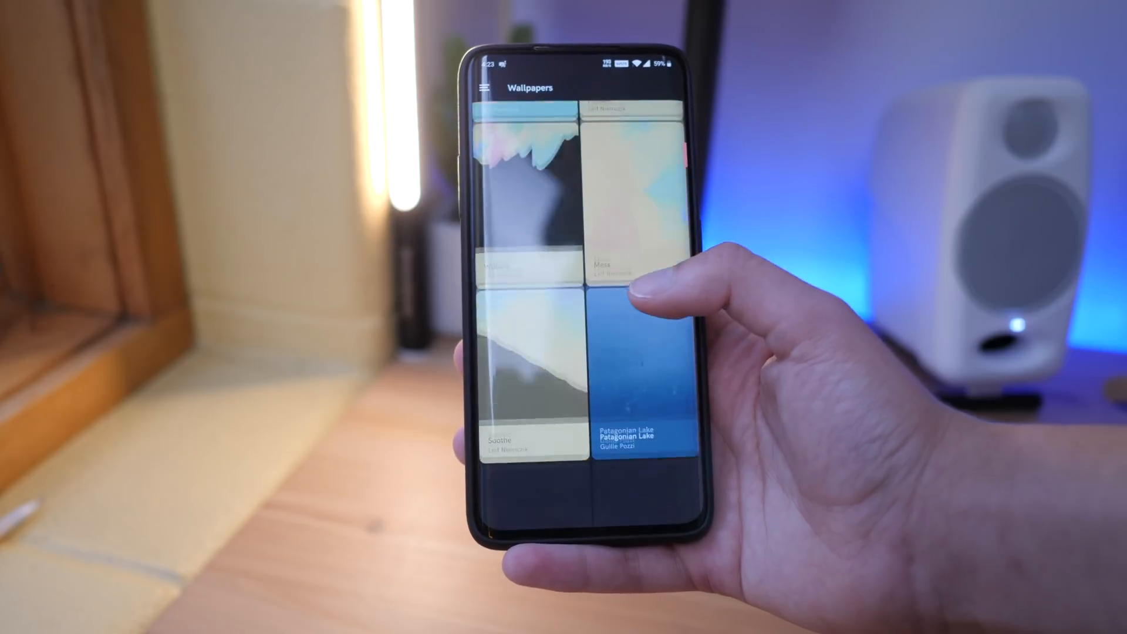
{"action": "scroll", "scroll_direction": "down", "scroll_amount": 3}
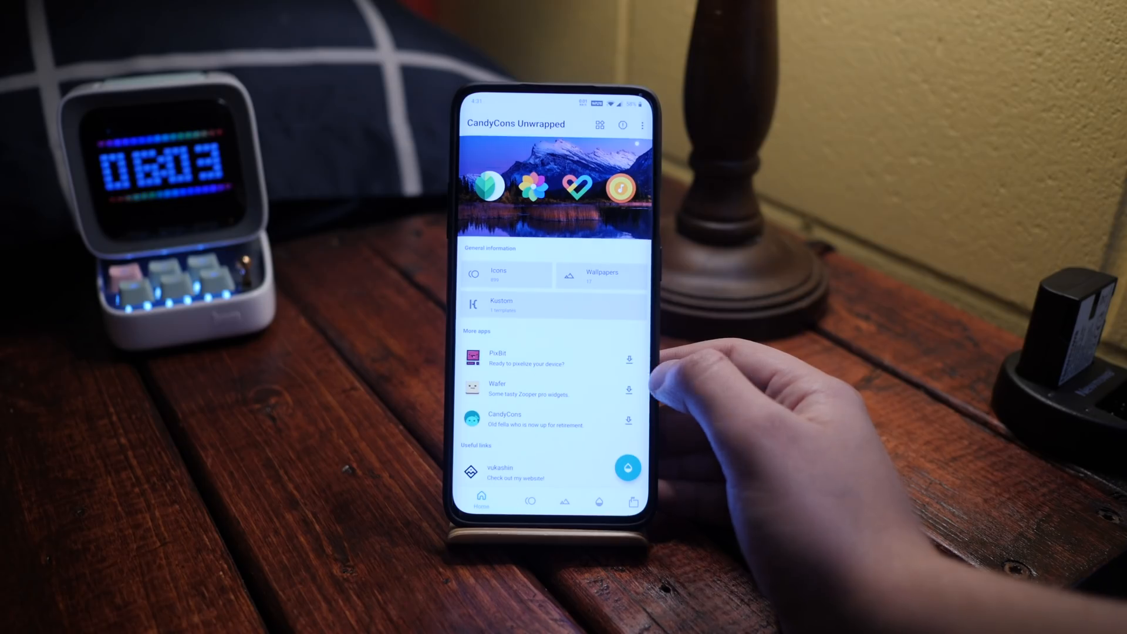
Step: Enter CandyCons Unwrapped's Icons catalogue and scroll through the colourful icon grid
{"action": "left_click", "coordinate": [500, 273]}
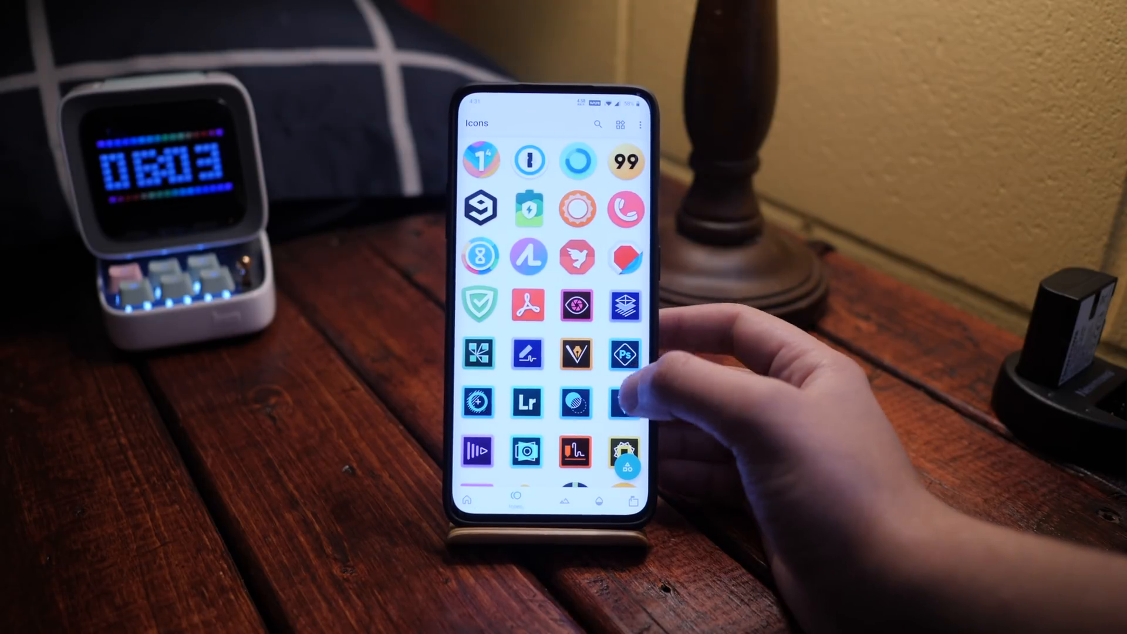
{"action": "scroll", "scroll_direction": "down", "scroll_amount": 3}
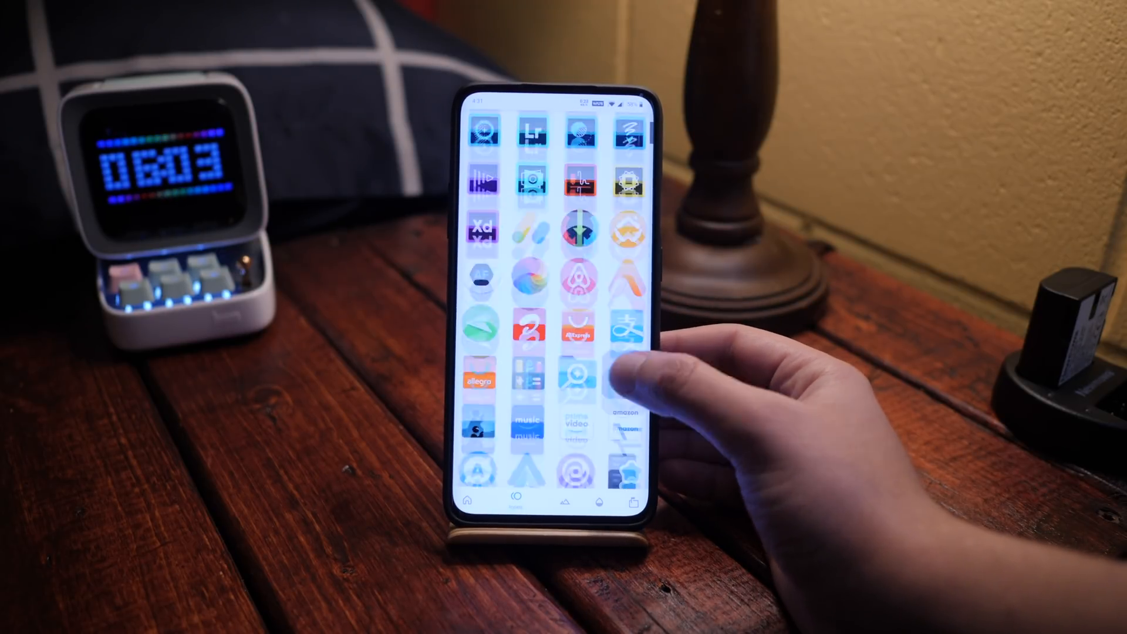
{"action": "scroll", "scroll_direction": "down", "scroll_amount": 3}
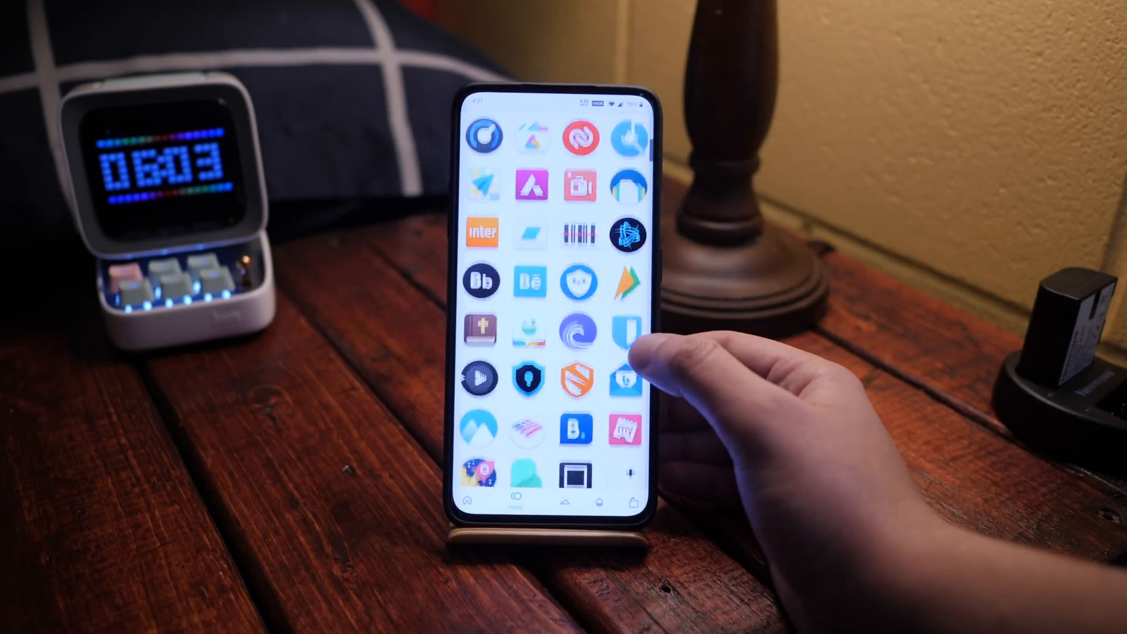
{"action": "scroll", "scroll_direction": "down", "scroll_amount": 3}
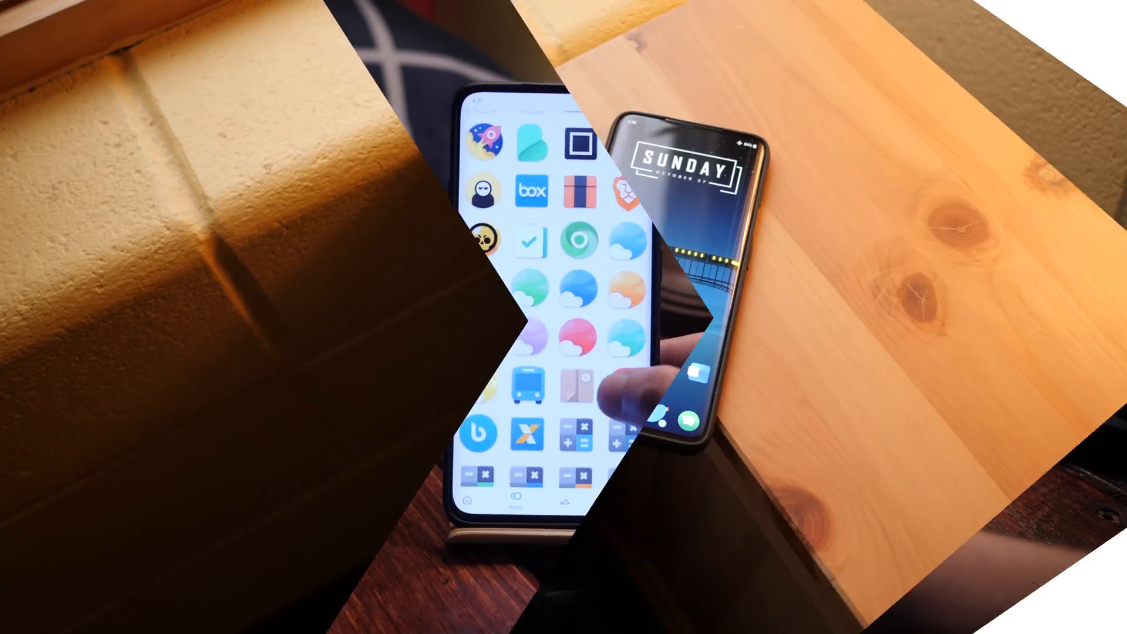